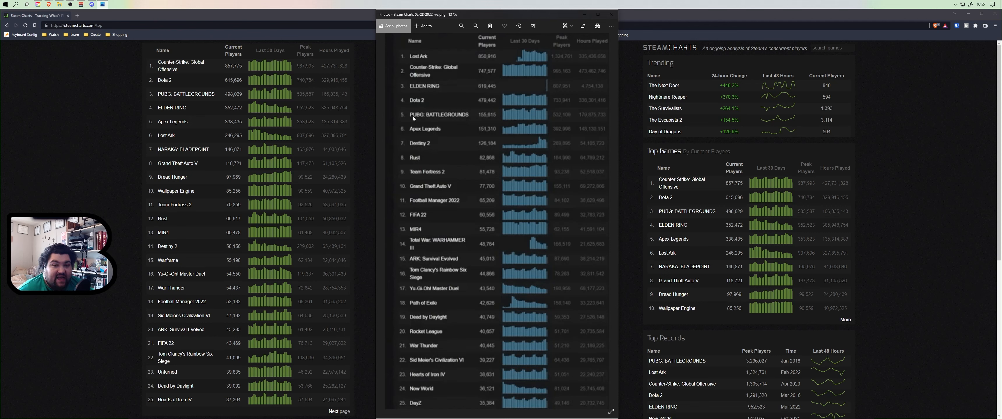
{"action": "mouse_move", "coordinate": [412, 68]}
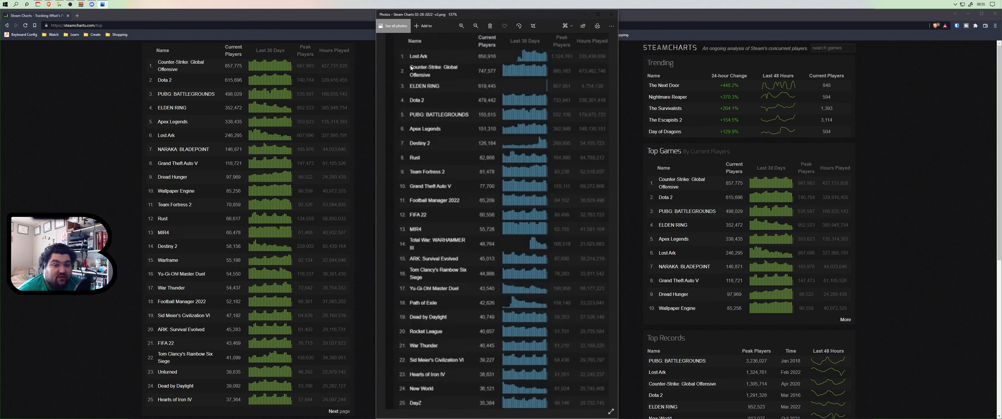
{"action": "mouse_move", "coordinate": [192, 192]}
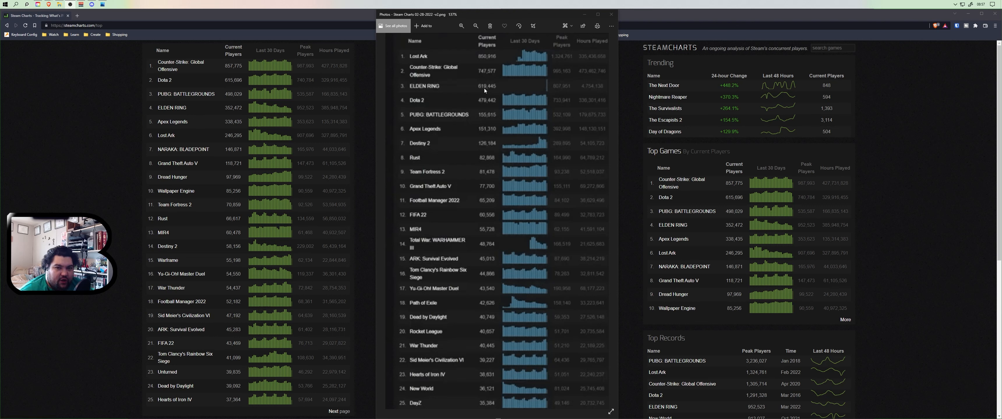
{"action": "mouse_move", "coordinate": [198, 115]}
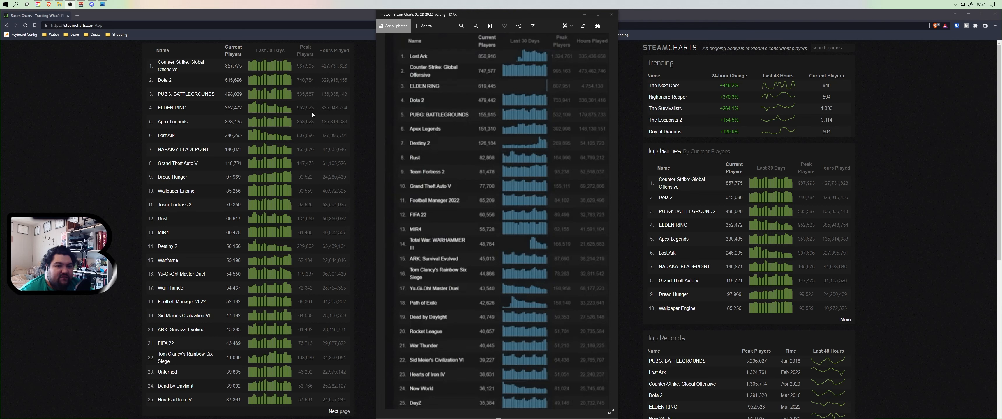
{"action": "mouse_move", "coordinate": [172, 110]}
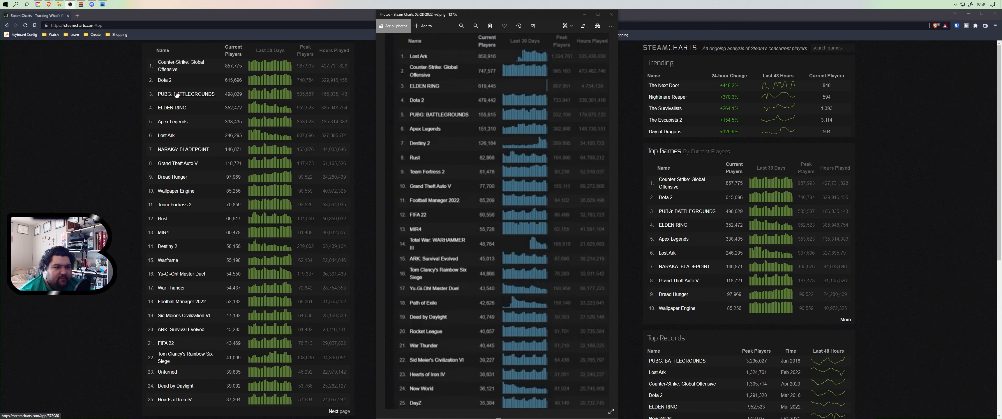
{"action": "mouse_move", "coordinate": [158, 139]}
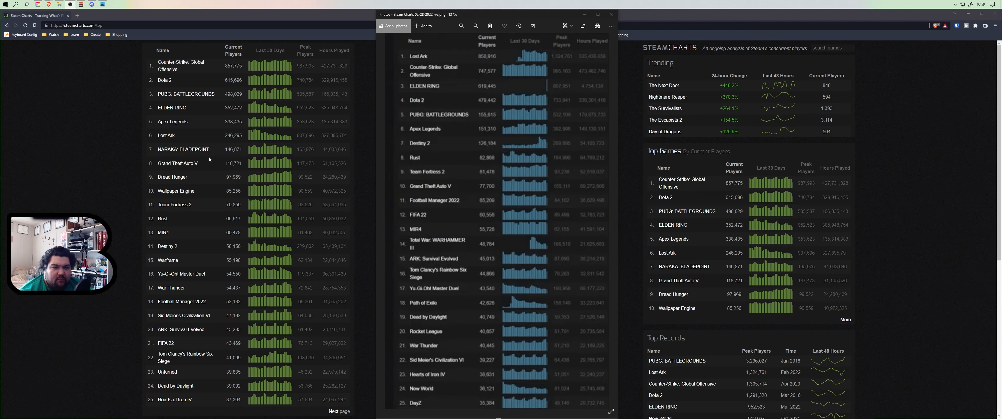
{"action": "mouse_move", "coordinate": [206, 155]}
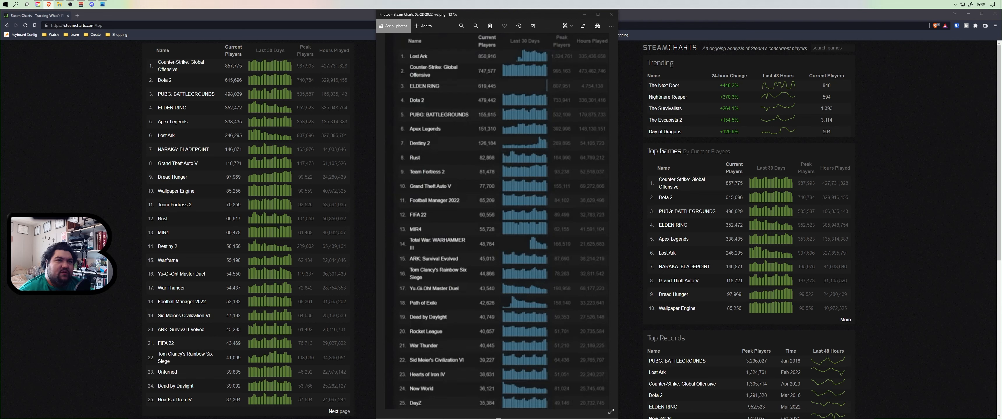
{"action": "mouse_move", "coordinate": [161, 152]}
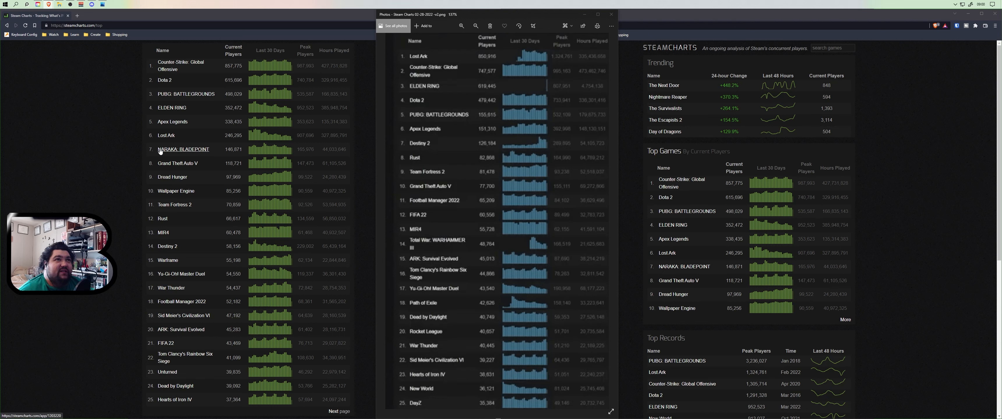
{"action": "mouse_move", "coordinate": [218, 150]}
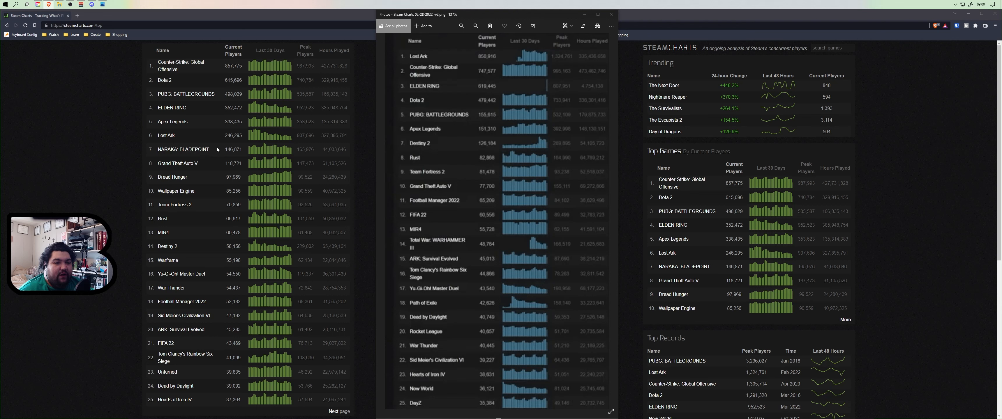
{"action": "mouse_move", "coordinate": [179, 153]}
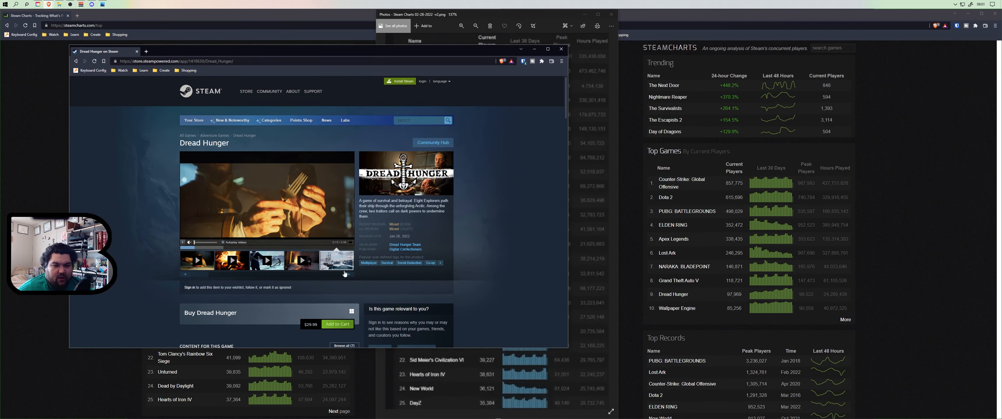
- Search the Steam store for another title, entering 'nar' in the search box
{"action": "left_click", "coordinate": [232, 261]}
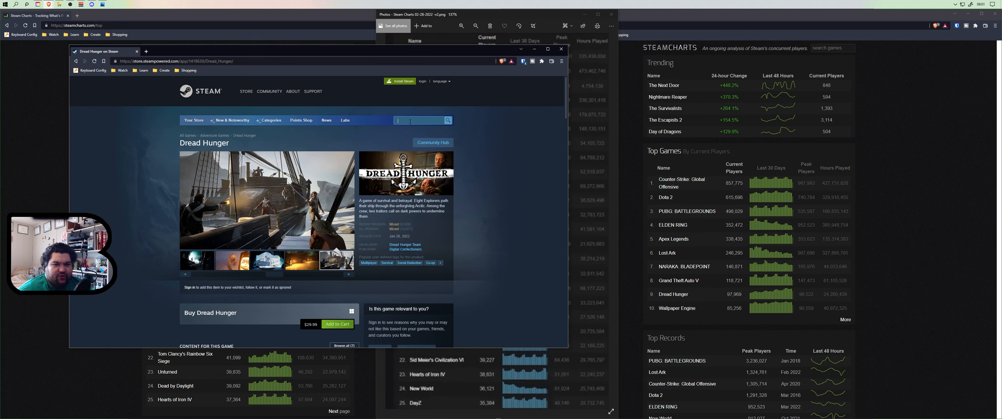
{"action": "type", "text": "nar"}
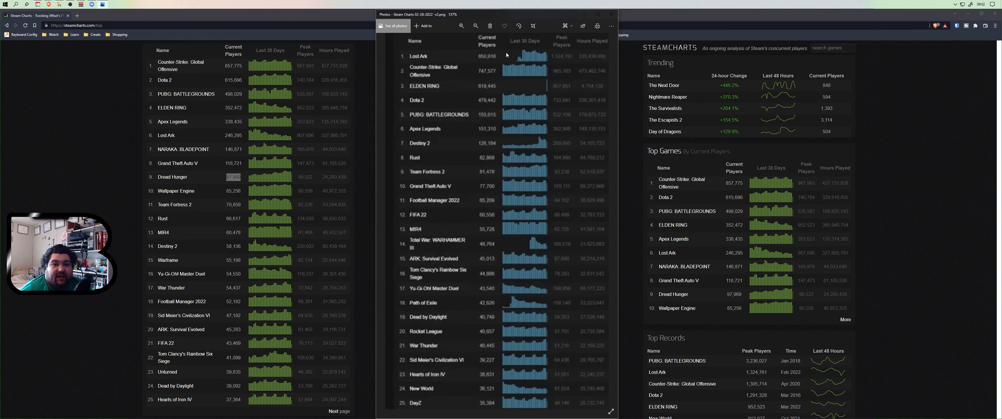
{"action": "mouse_move", "coordinate": [166, 135]}
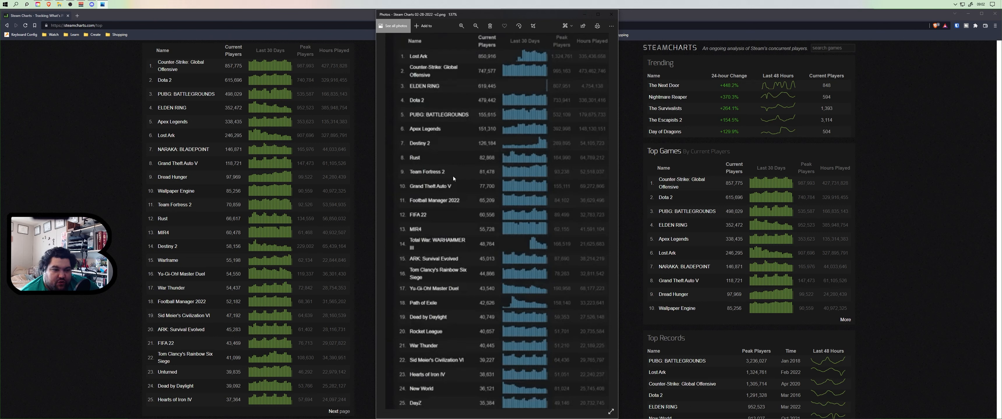
{"action": "mouse_move", "coordinate": [481, 188]}
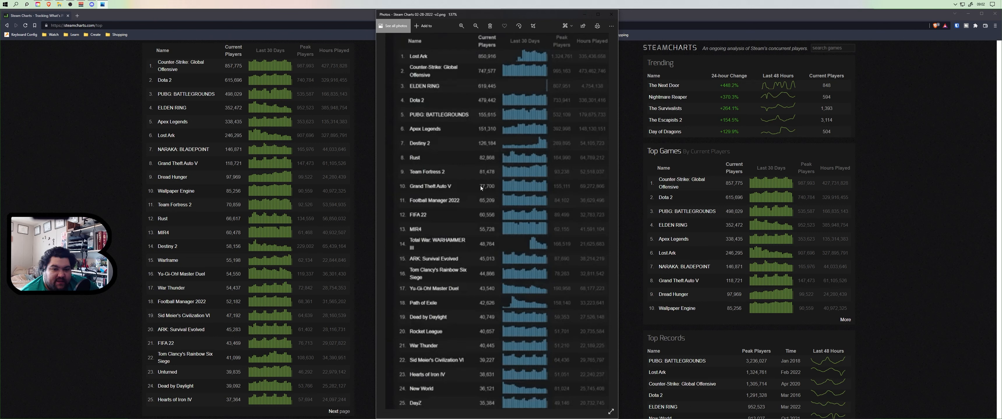
{"action": "mouse_move", "coordinate": [237, 214]}
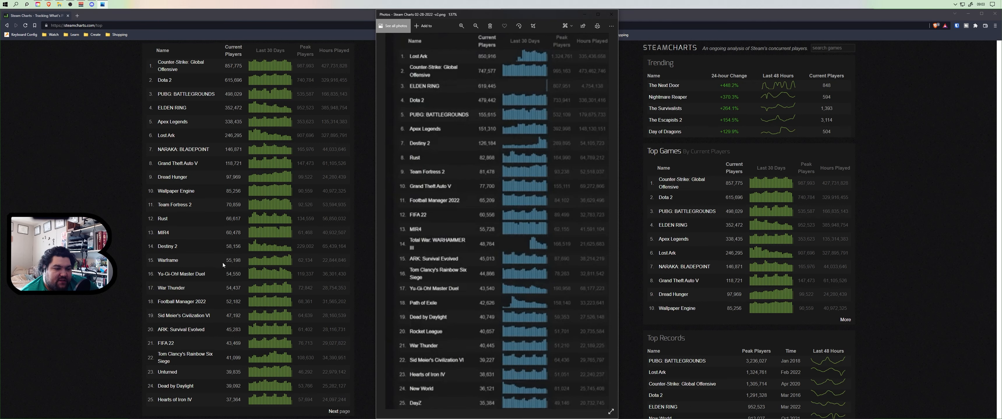
{"action": "mouse_move", "coordinate": [391, 228]}
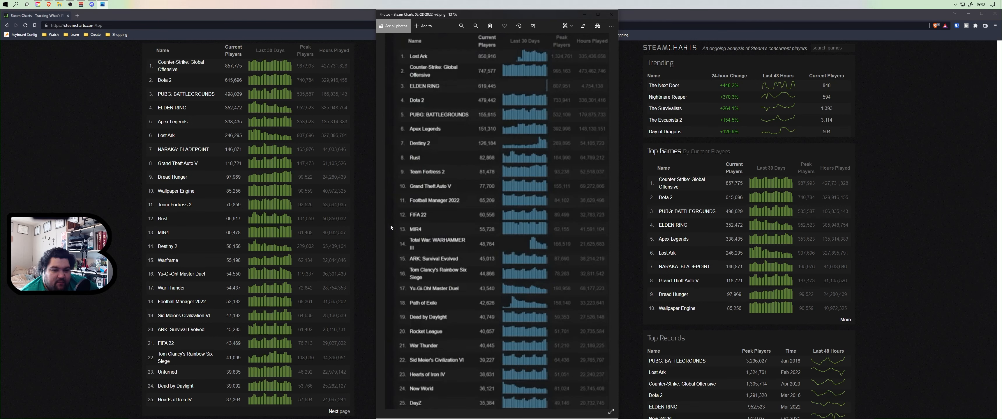
{"action": "mouse_move", "coordinate": [482, 233]}
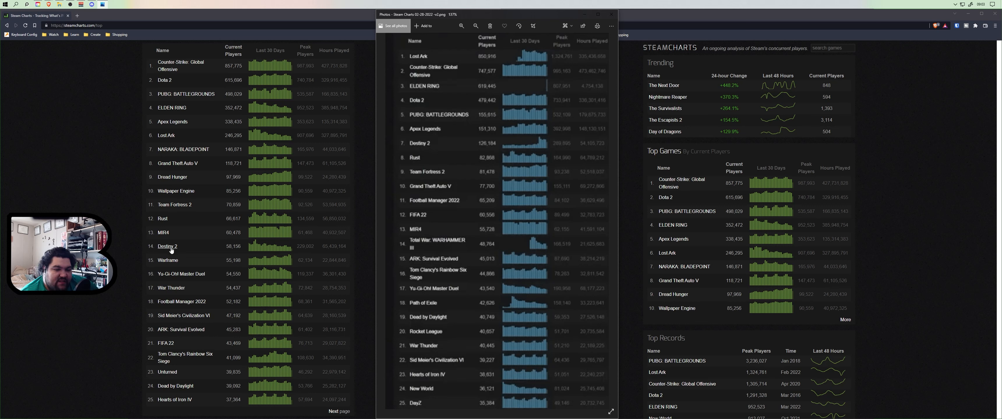
{"action": "mouse_move", "coordinate": [260, 186]}
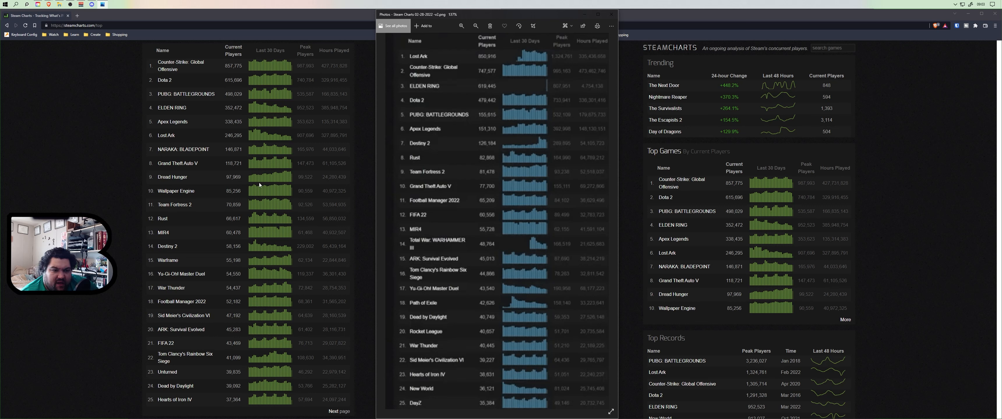
{"action": "mouse_move", "coordinate": [164, 251]}
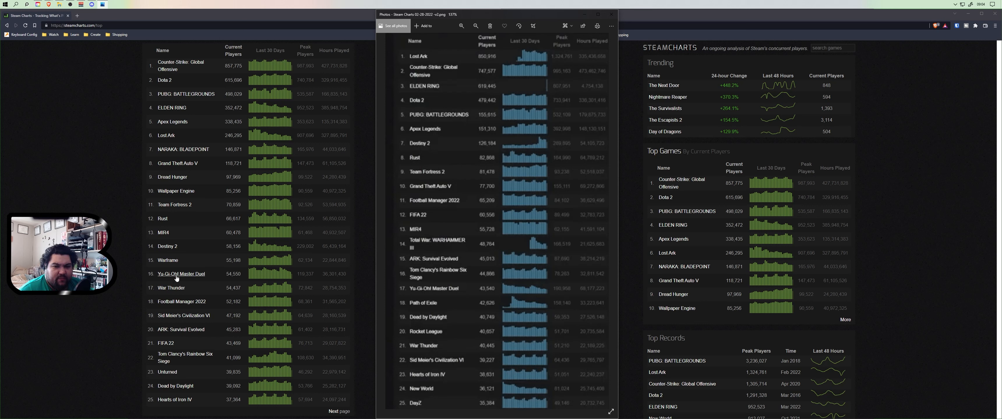
{"action": "mouse_move", "coordinate": [177, 291]}
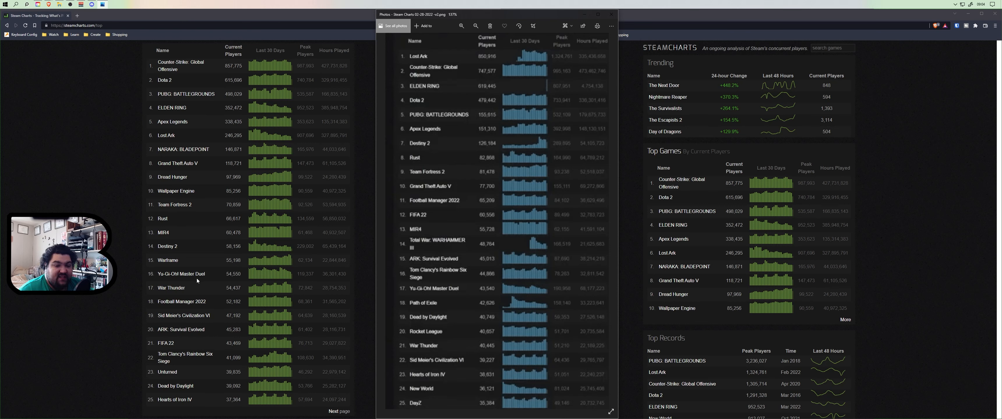
{"action": "mouse_move", "coordinate": [188, 304]}
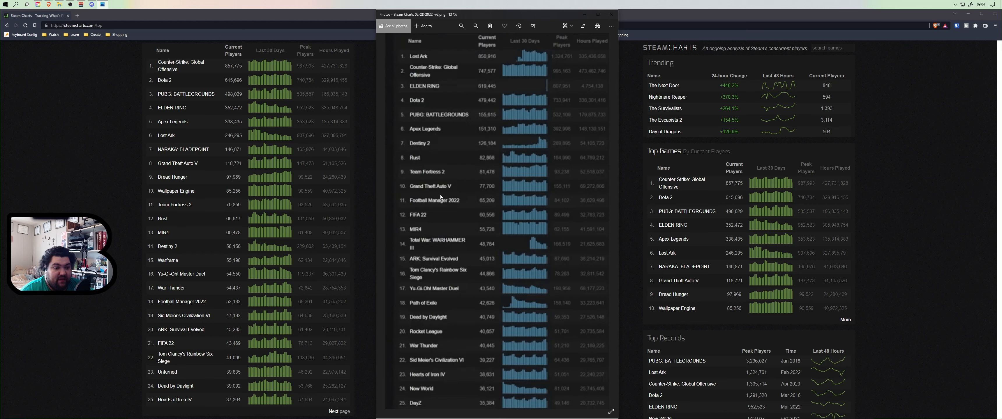
{"action": "mouse_move", "coordinate": [184, 336]}
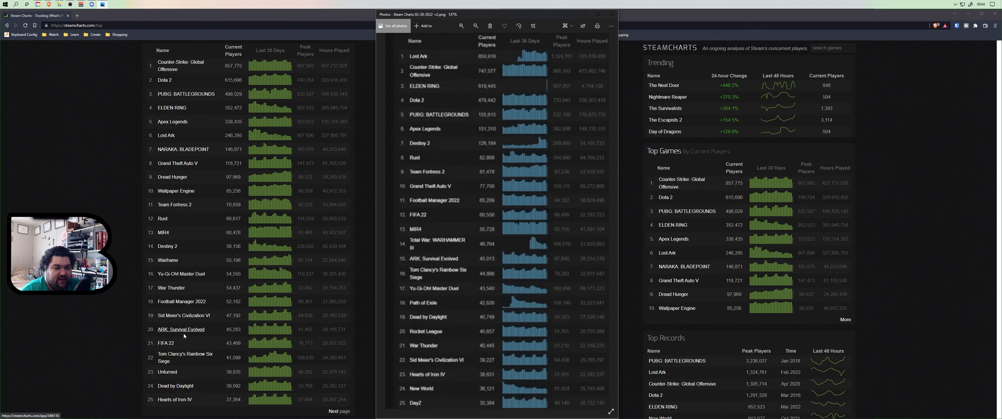
{"action": "mouse_move", "coordinate": [195, 319]}
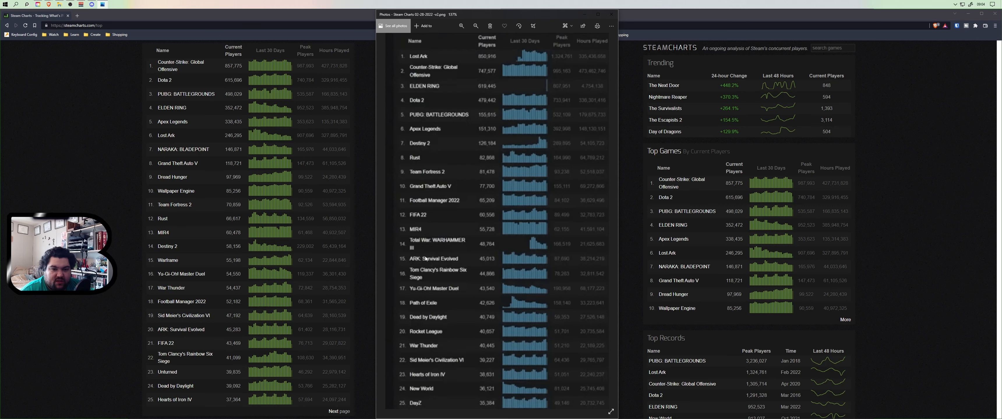
{"action": "mouse_move", "coordinate": [415, 266]}
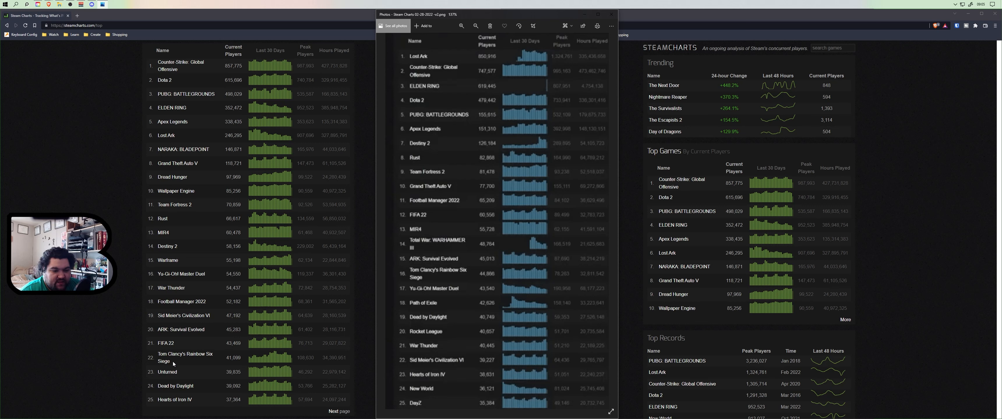
{"action": "mouse_move", "coordinate": [173, 373]}
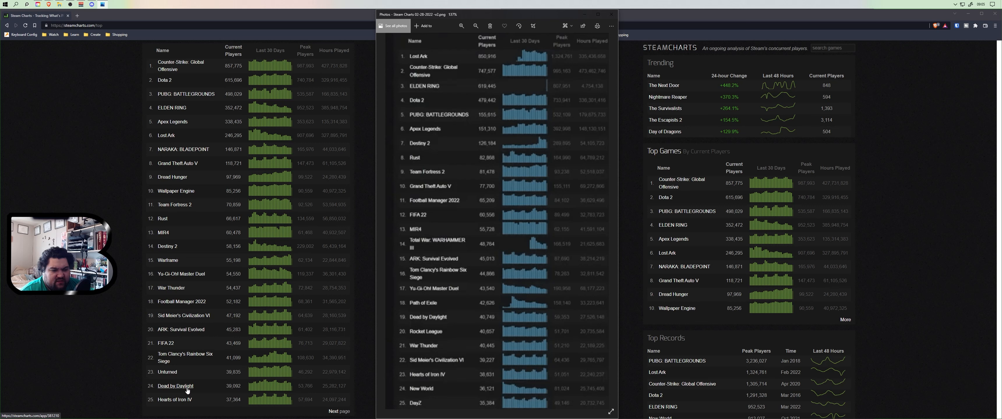
{"action": "mouse_move", "coordinate": [420, 326]}
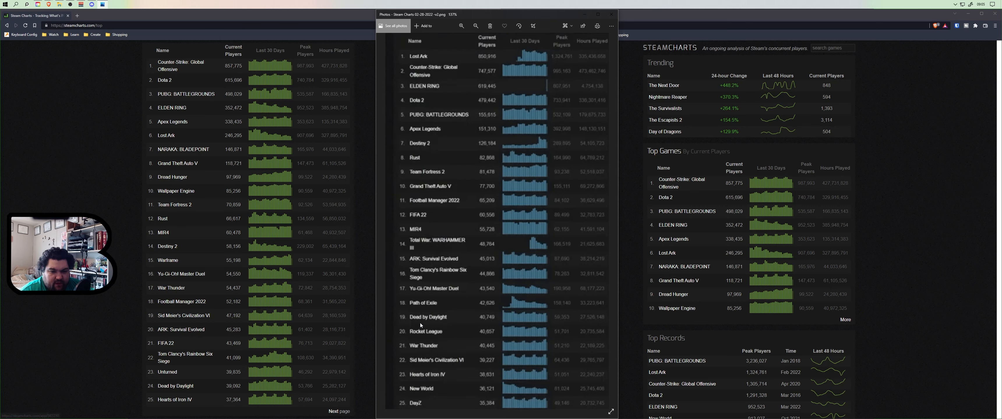
{"action": "mouse_move", "coordinate": [209, 411]}
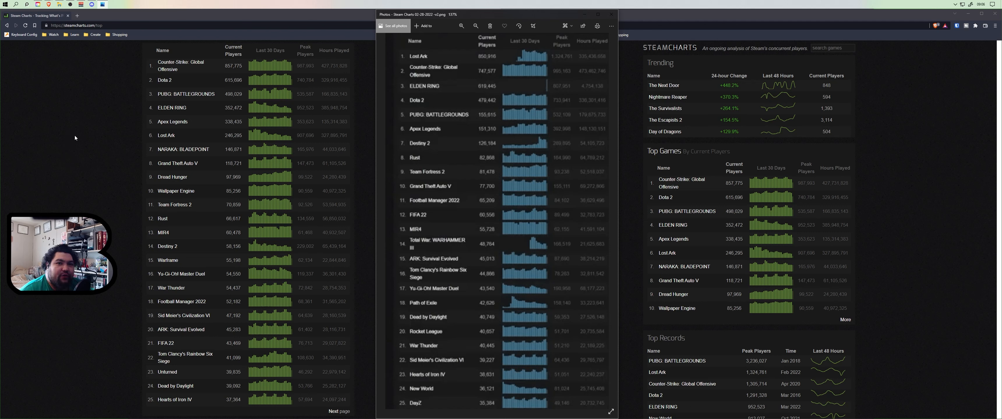
{"action": "mouse_move", "coordinate": [115, 162]}
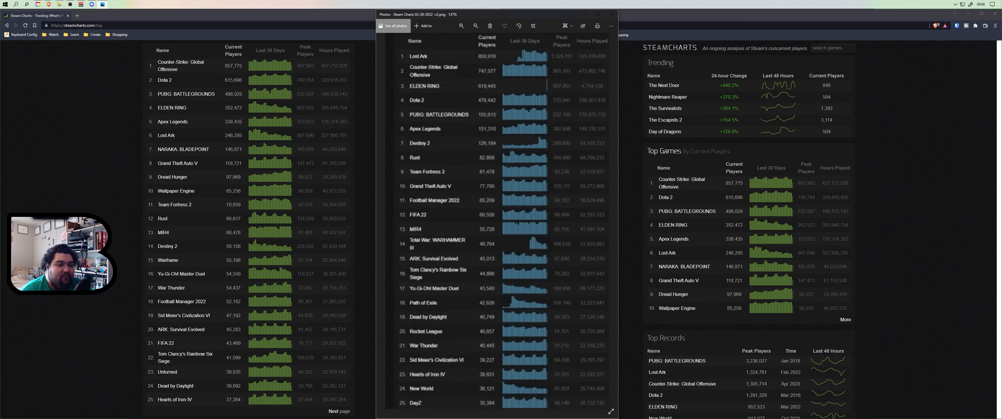
{"action": "mouse_move", "coordinate": [176, 251]}
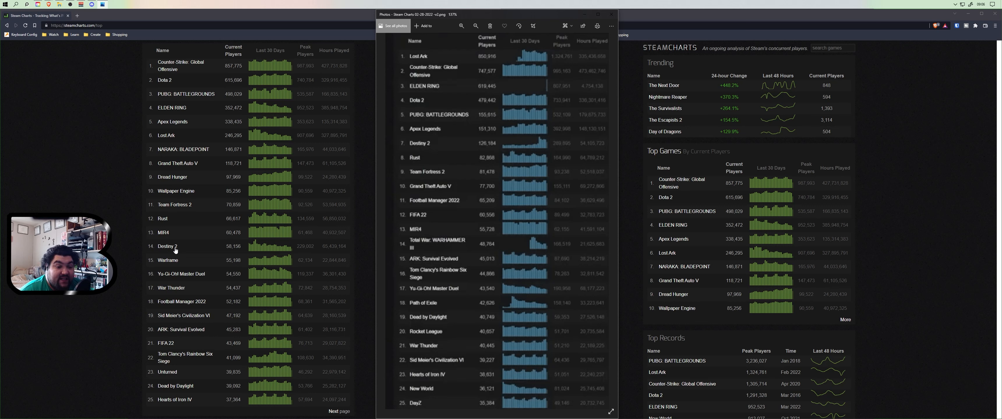
{"action": "mouse_move", "coordinate": [166, 109]}
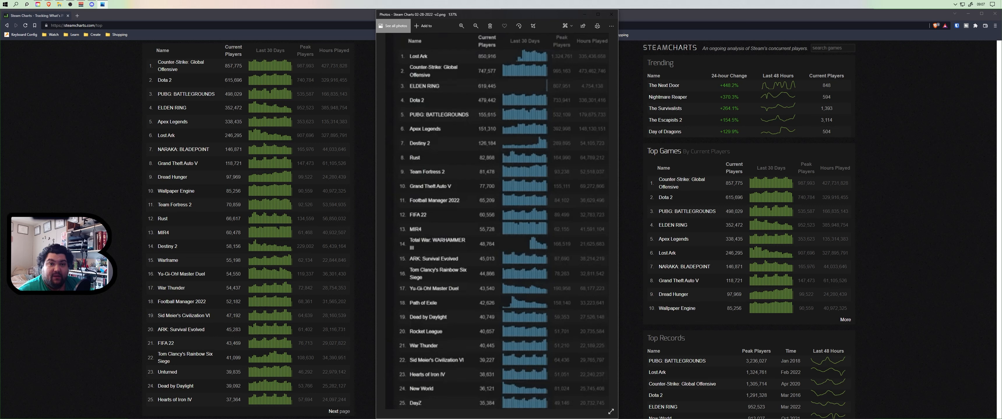
{"action": "mouse_move", "coordinate": [441, 36]}
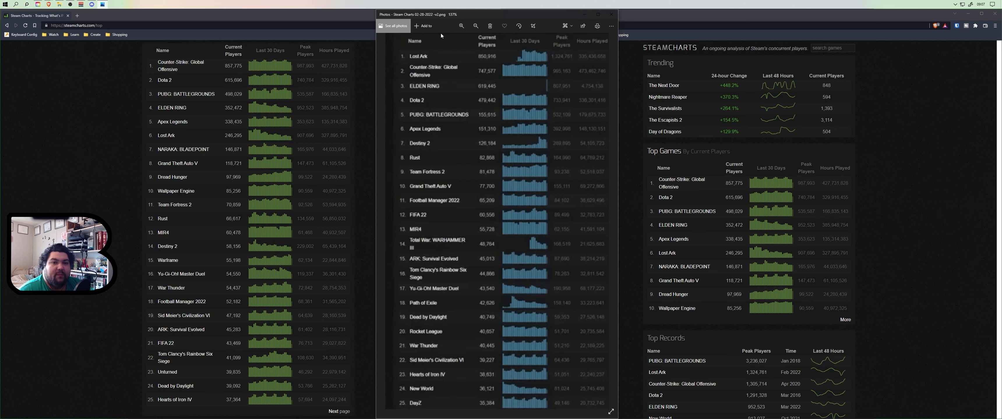